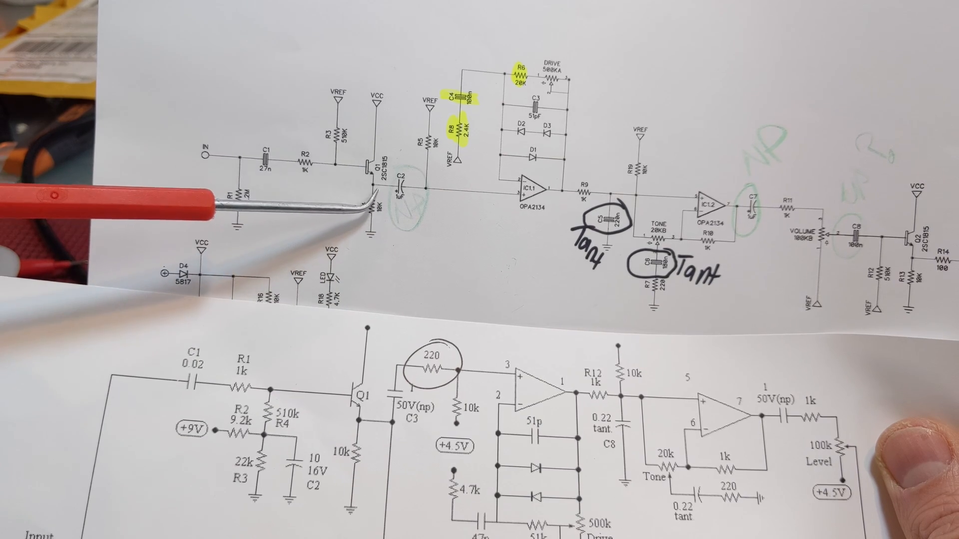
mouse_move(245, 202)
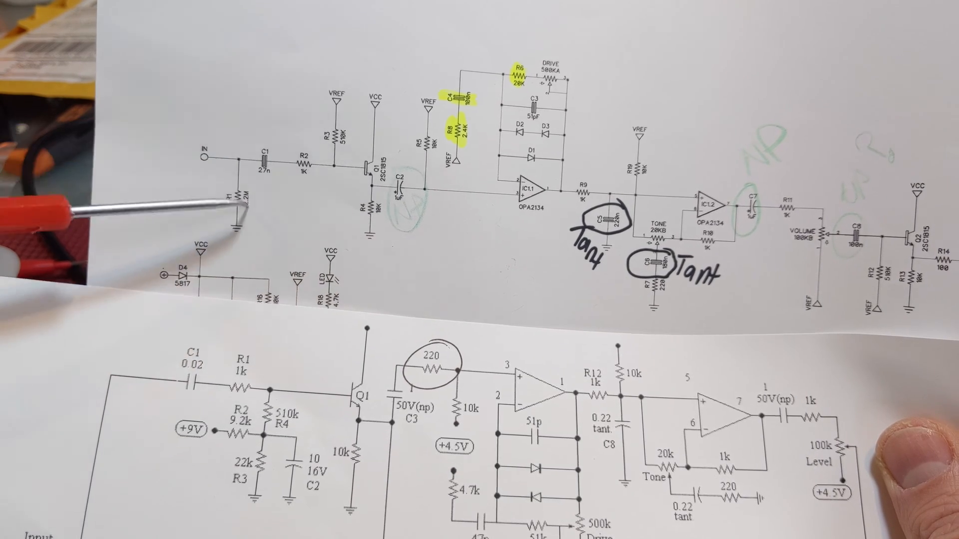